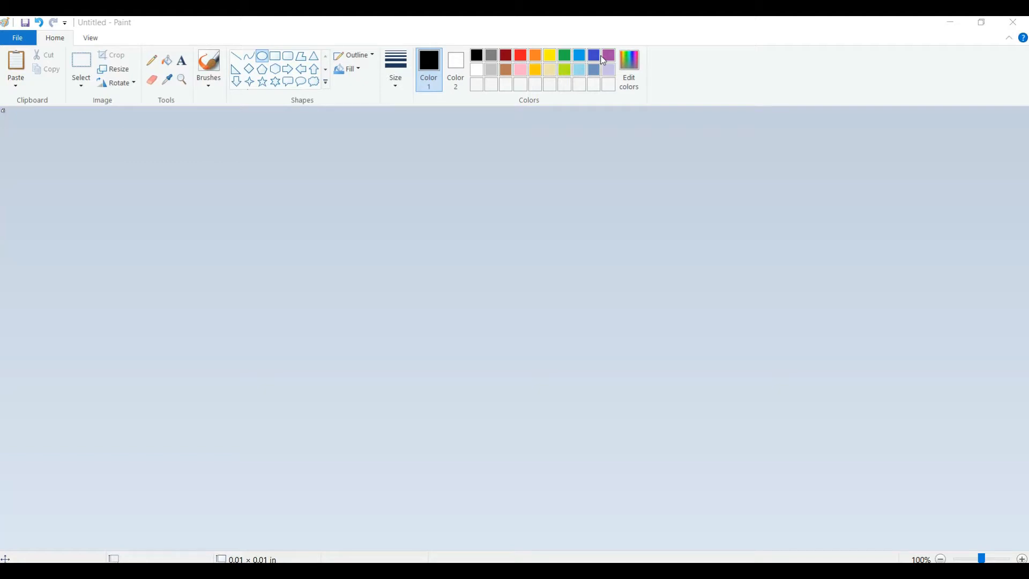
pyautogui.moveTo(604, 59)
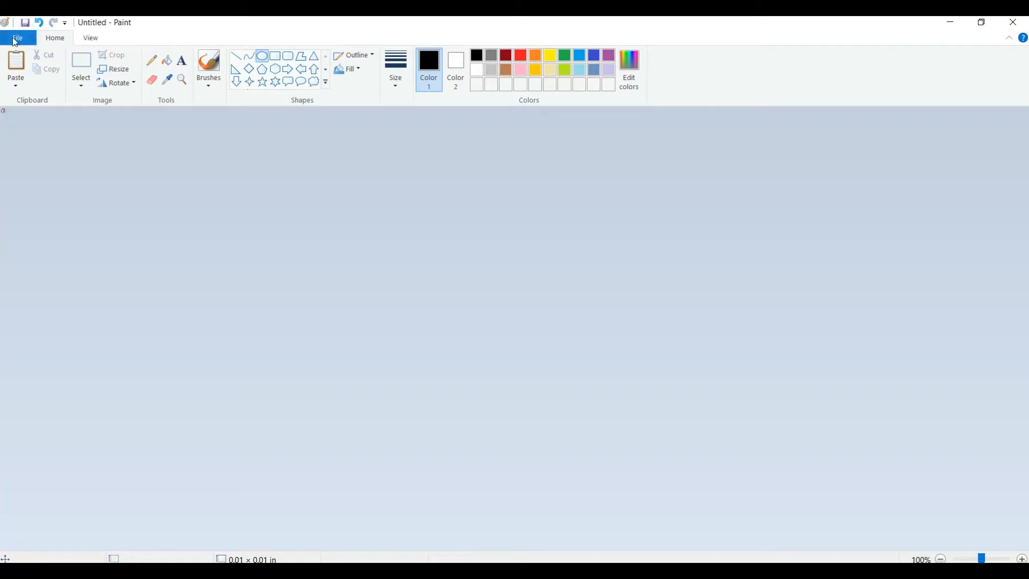
# Set the image size to 4.5 by 4.5 inches in Image Properties
pyautogui.click(17, 38)
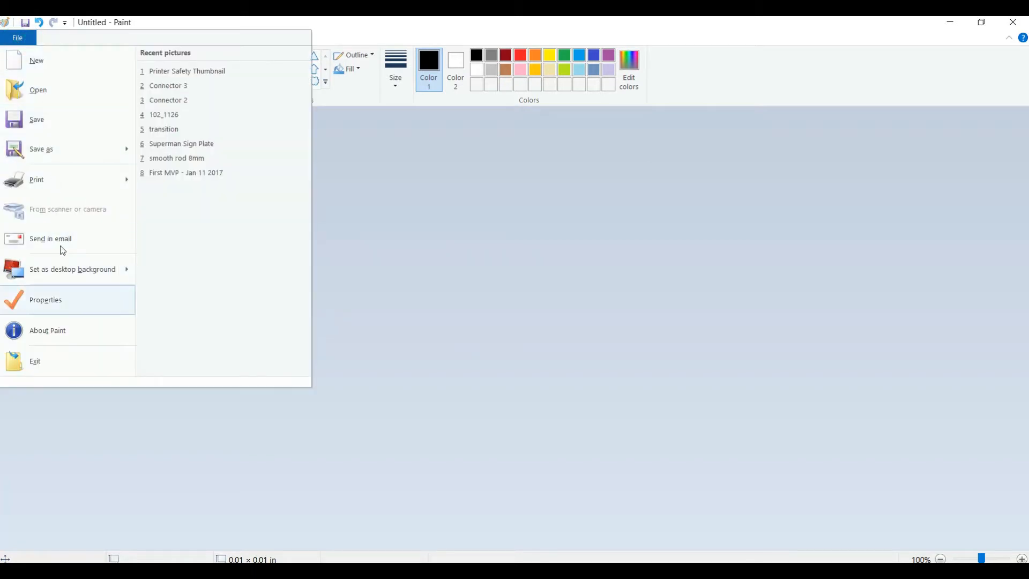
pyautogui.click(45, 299)
pyautogui.write('4')
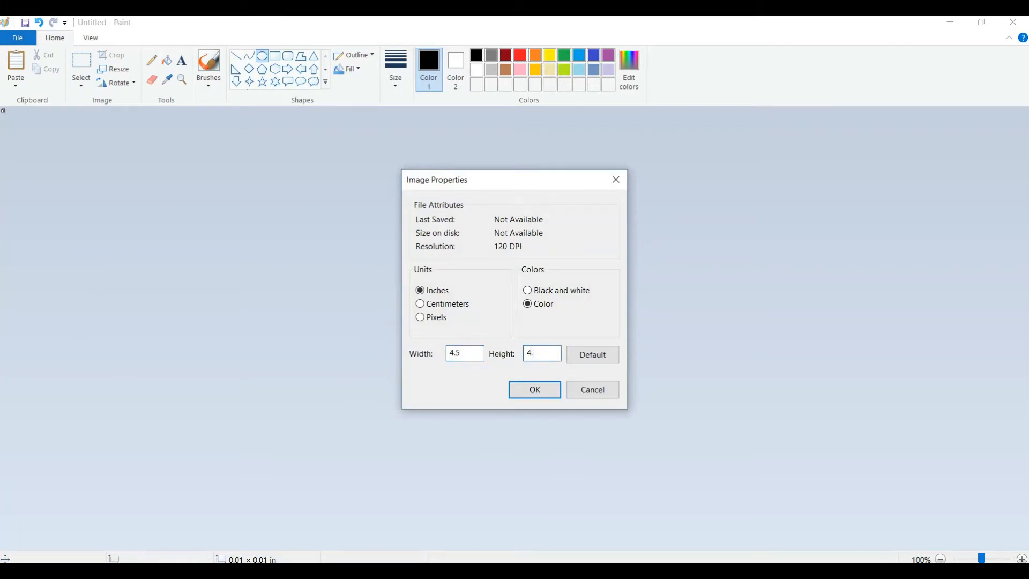
pyautogui.click(534, 389)
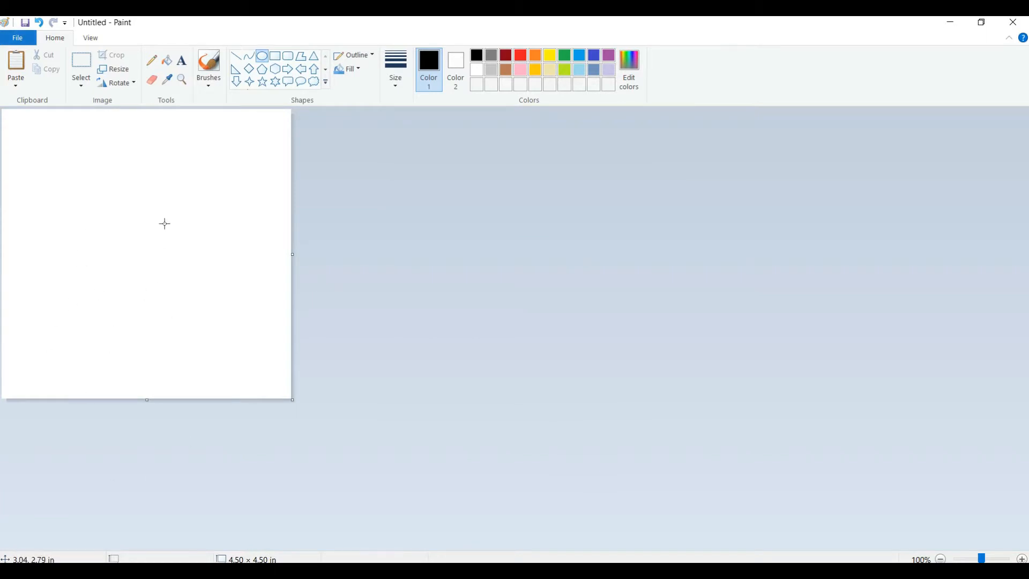
pyautogui.moveTo(129, 57)
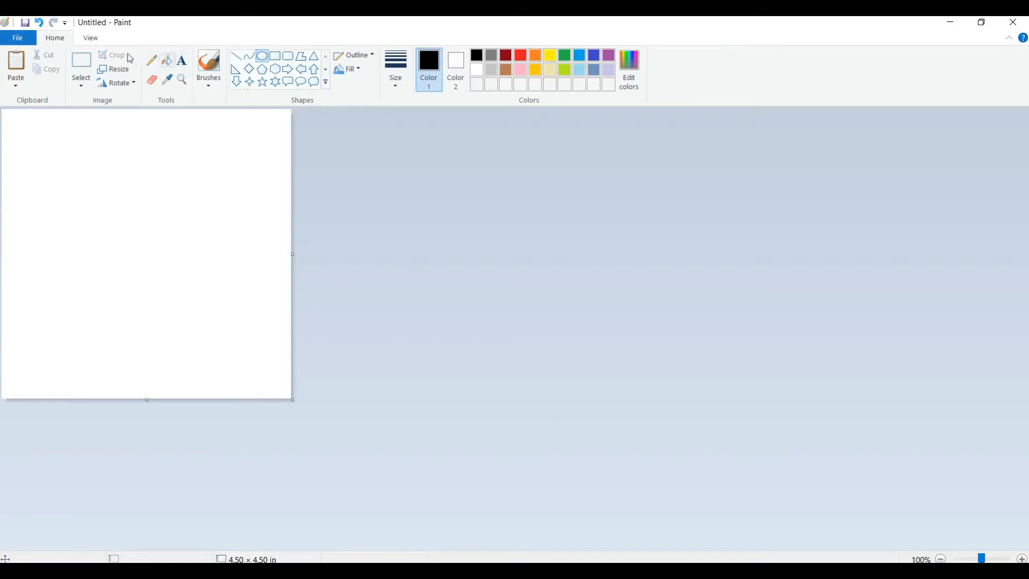
# Bucket-fill the blank canvas with light gray
pyautogui.click(485, 69)
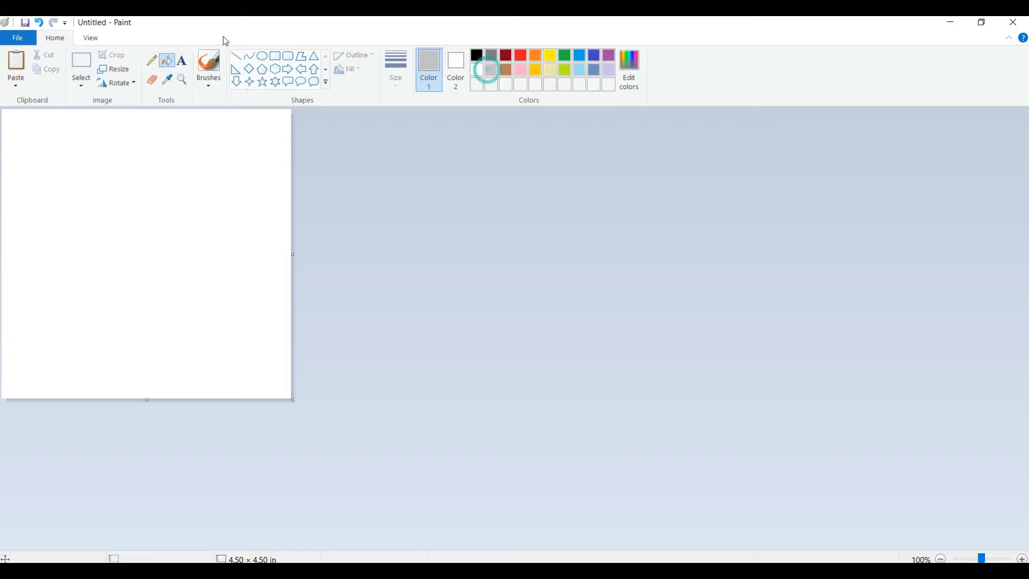
pyautogui.click(158, 184)
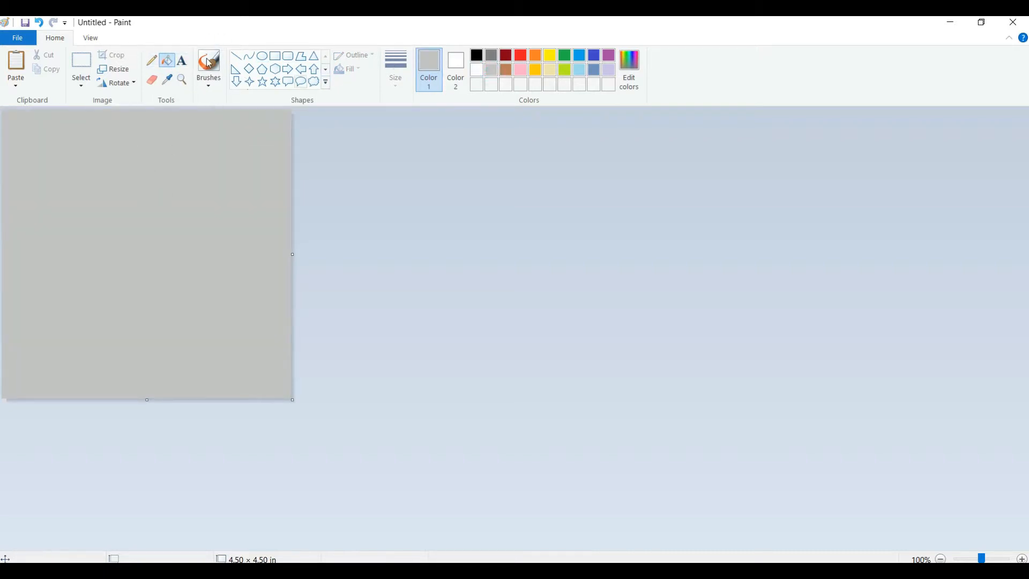
pyautogui.moveTo(221, 53)
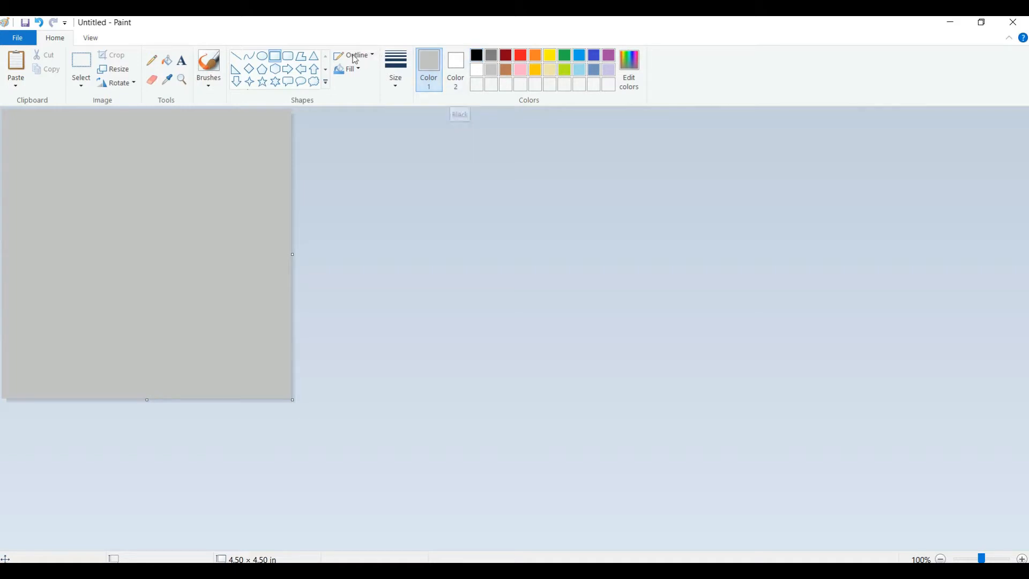
pyautogui.moveTo(407, 59)
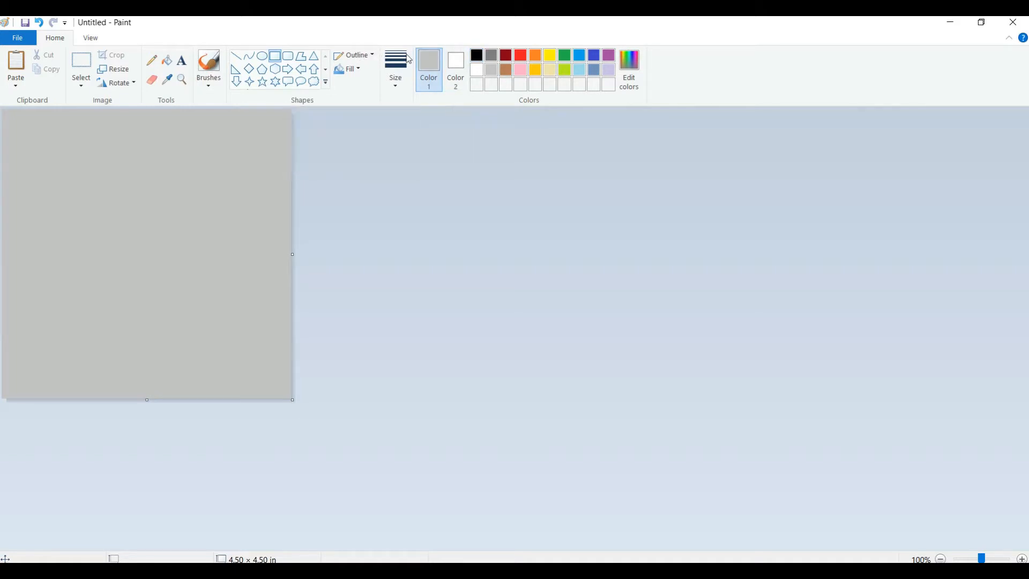
pyautogui.moveTo(383, 54)
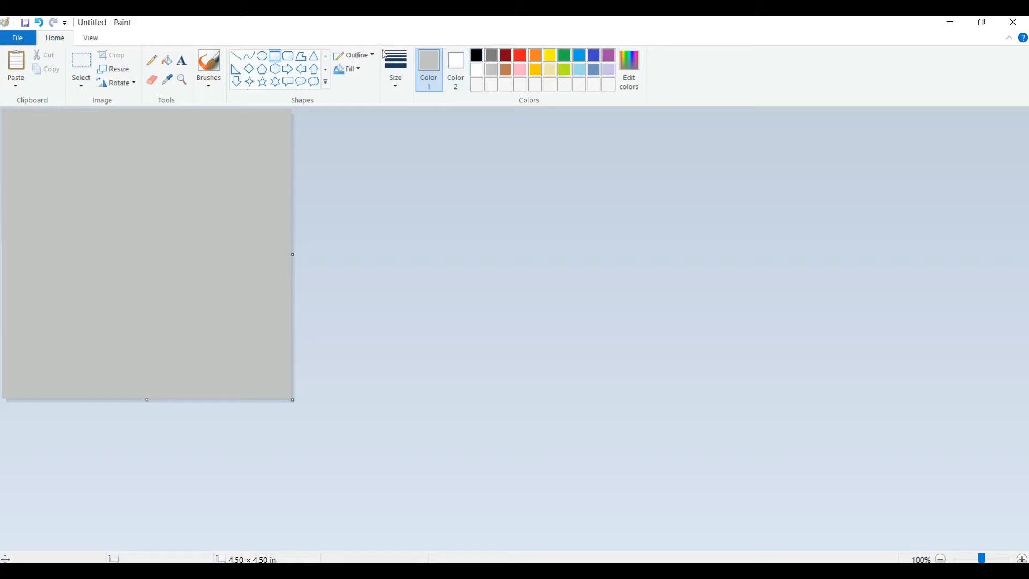
pyautogui.moveTo(455, 62)
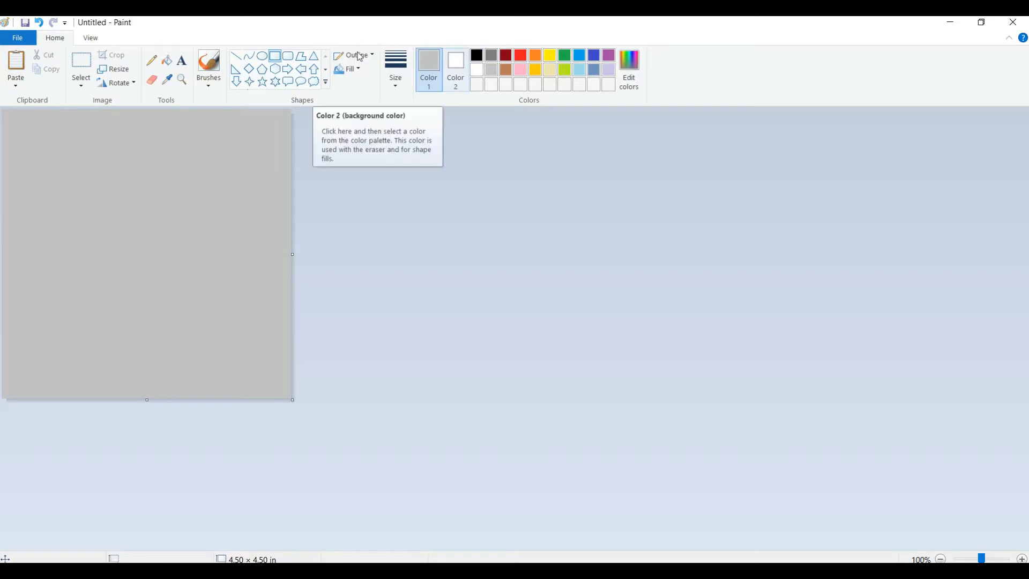
pyautogui.moveTo(365, 56)
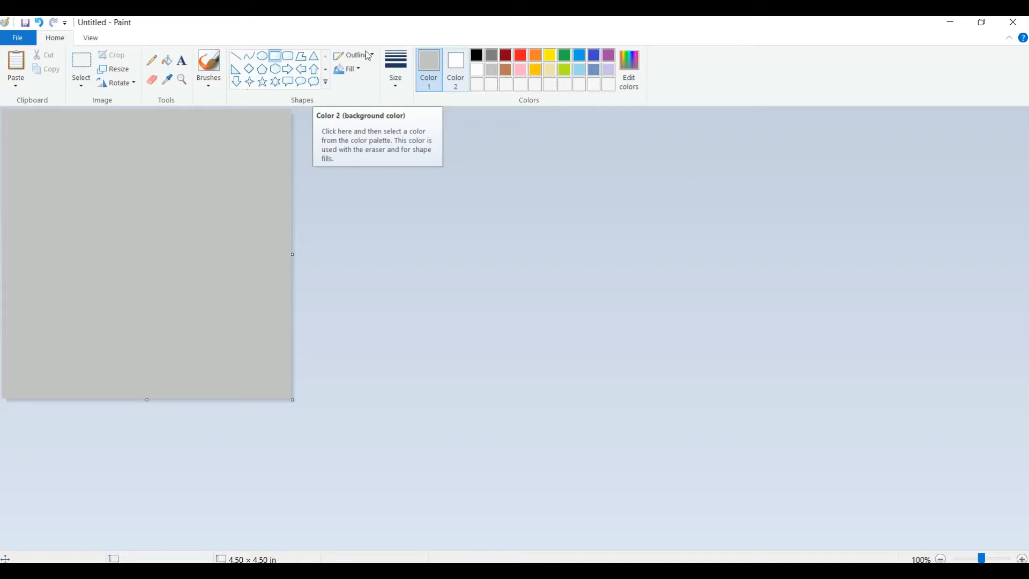
# Draw a white rectangle, move it to the left edge, and thicken its outline
pyautogui.click(455, 59)
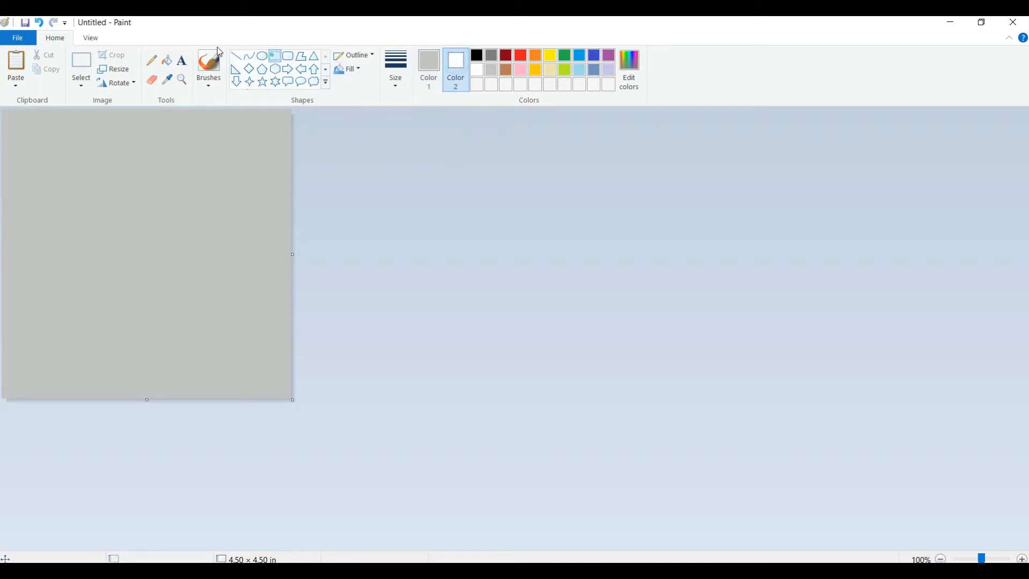
pyautogui.moveTo(32, 163); pyautogui.dragTo(92, 205)
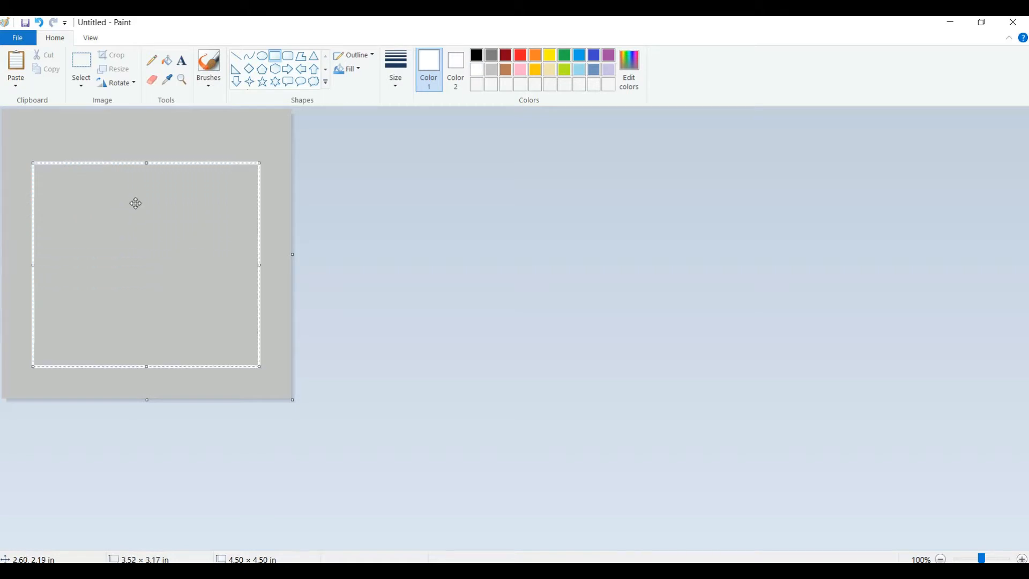
pyautogui.moveTo(135, 203); pyautogui.dragTo(110, 195)
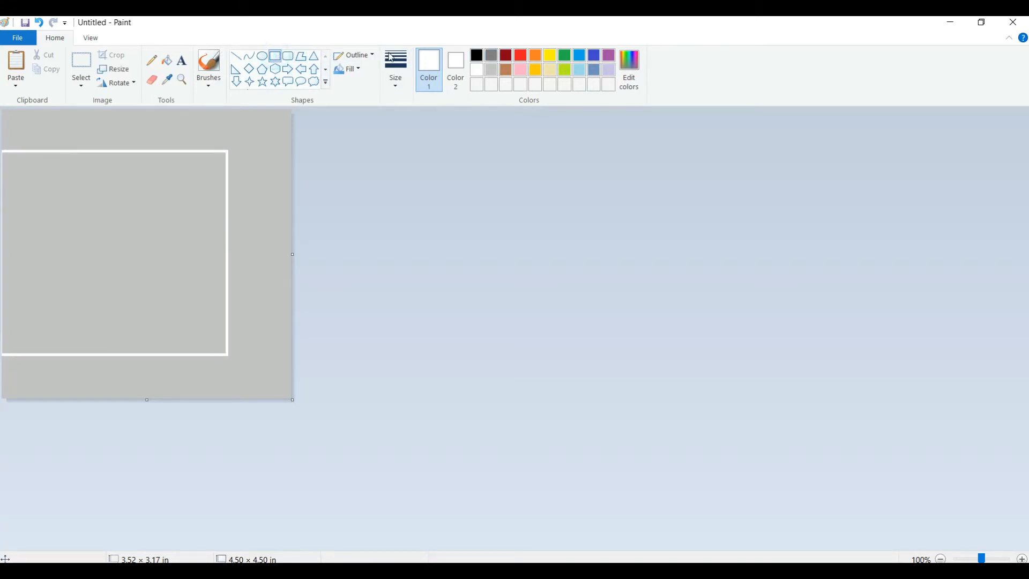
pyautogui.click(475, 55)
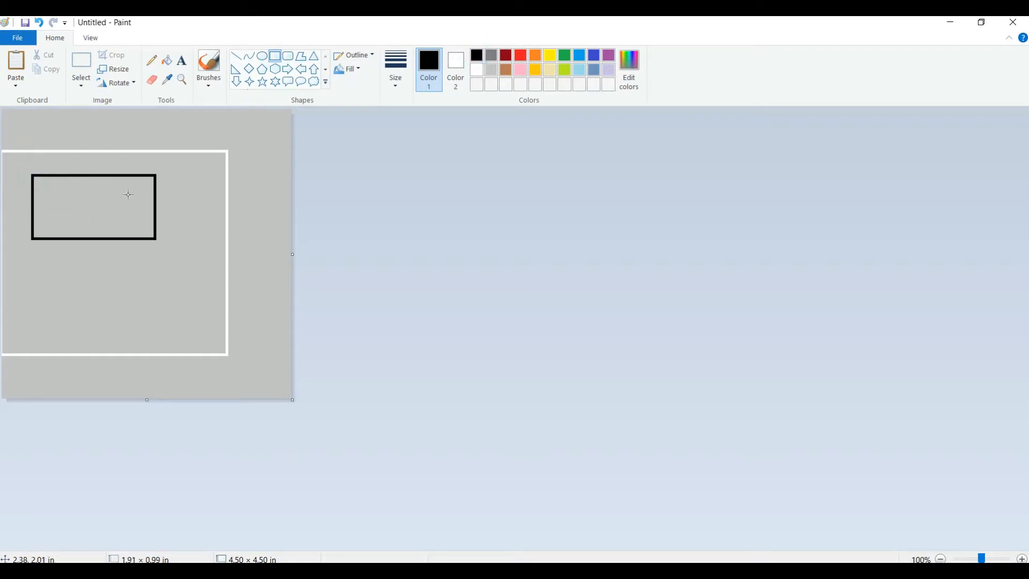
# Draw a black rectangle inside the white frame
pyautogui.moveTo(92, 207); pyautogui.dragTo(141, 232)
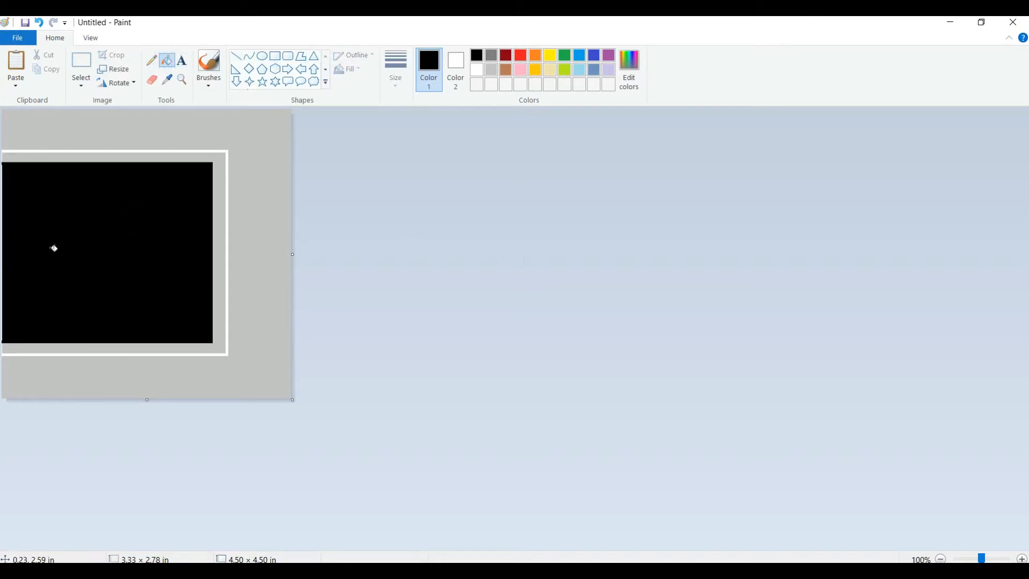
pyautogui.moveTo(455, 65)
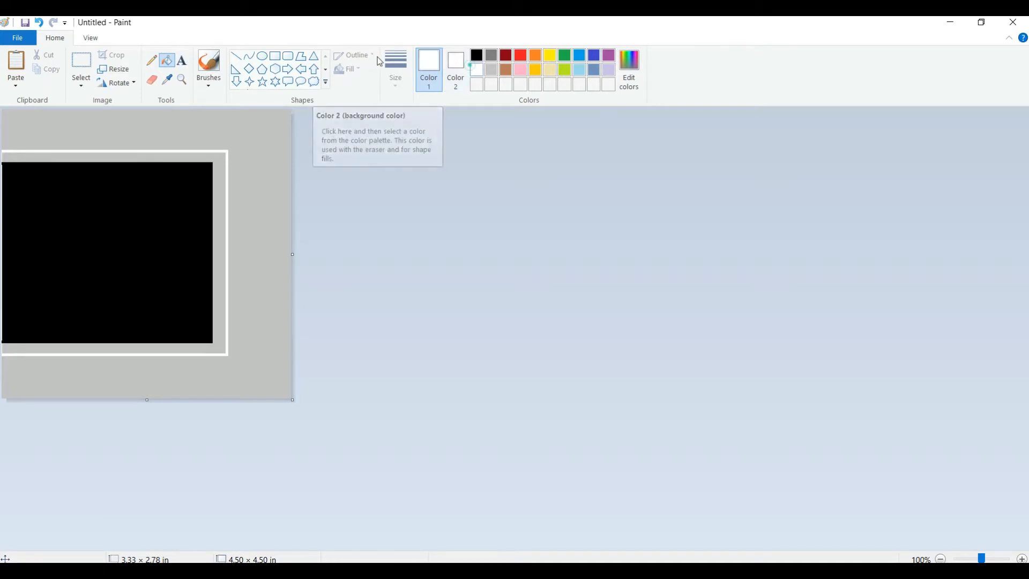
pyautogui.moveTo(93, 126)
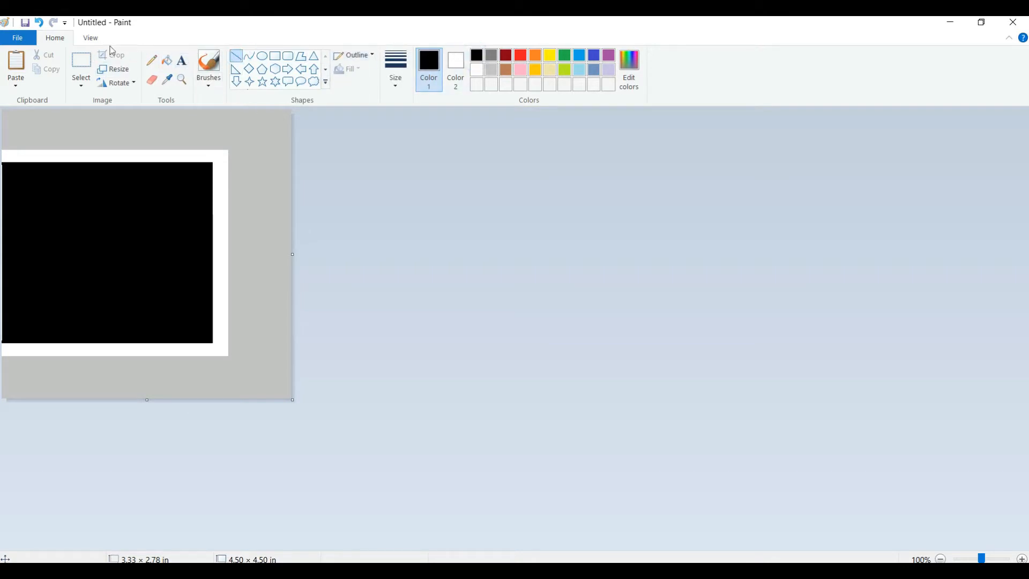
pyautogui.moveTo(200, 52)
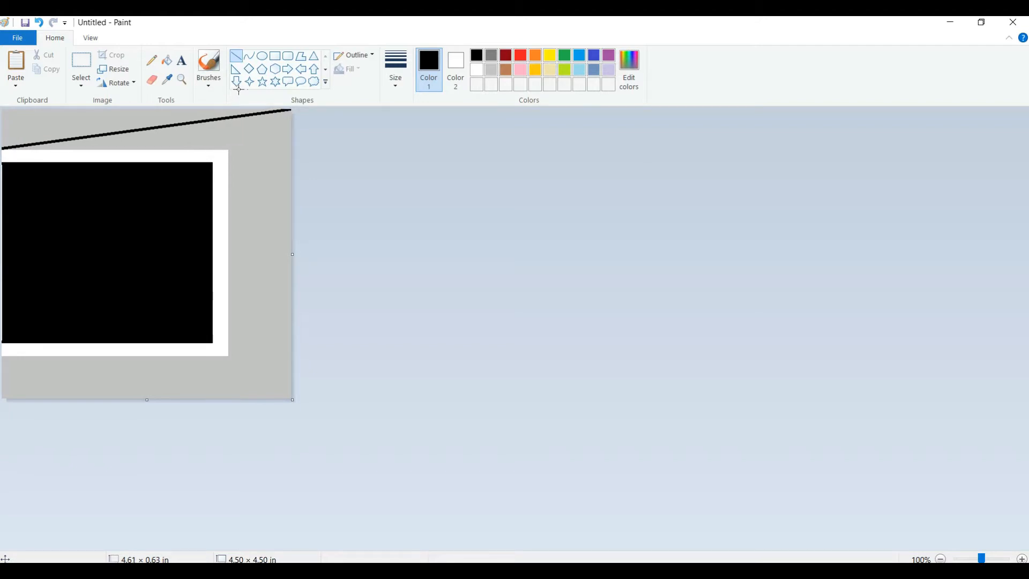
pyautogui.moveTo(205, 24)
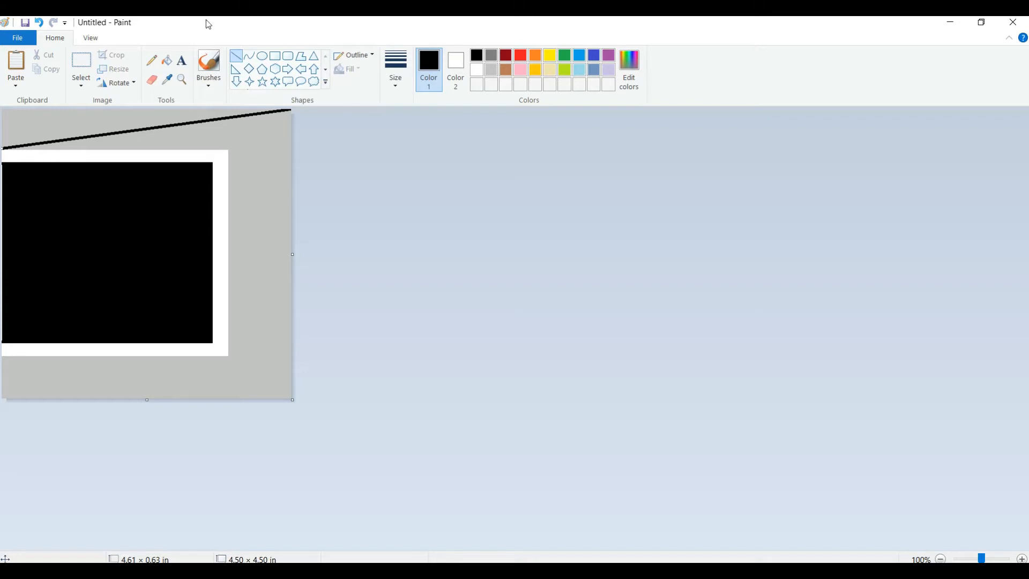
pyautogui.moveTo(222, 66)
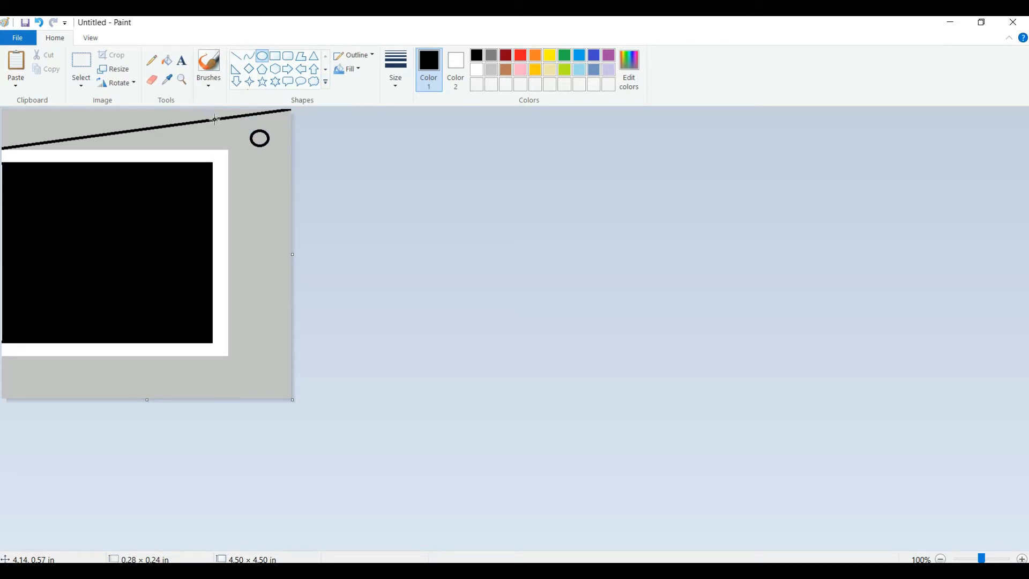
# Bucket-fill the small circle near the top-right corner with black
pyautogui.click(81, 65)
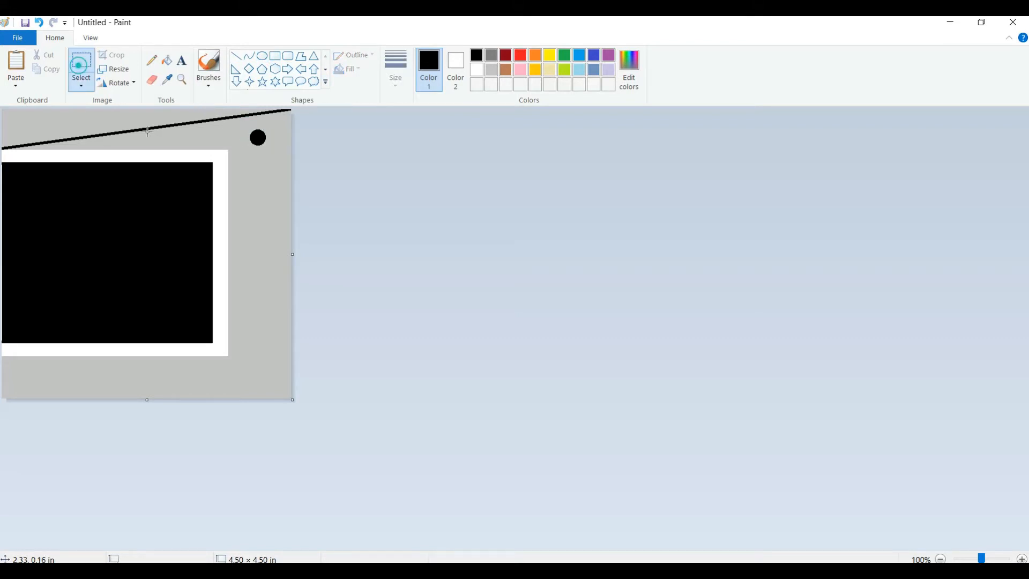
pyautogui.moveTo(231, 206)
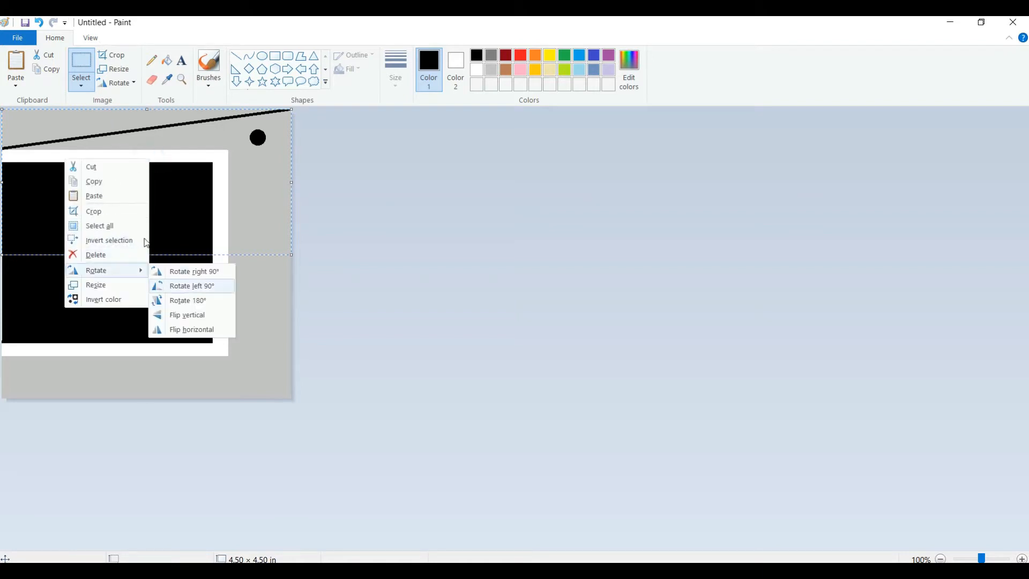
# Mirror the top half onto the bottom and touch up the bracket's top edge
pyautogui.click(190, 286)
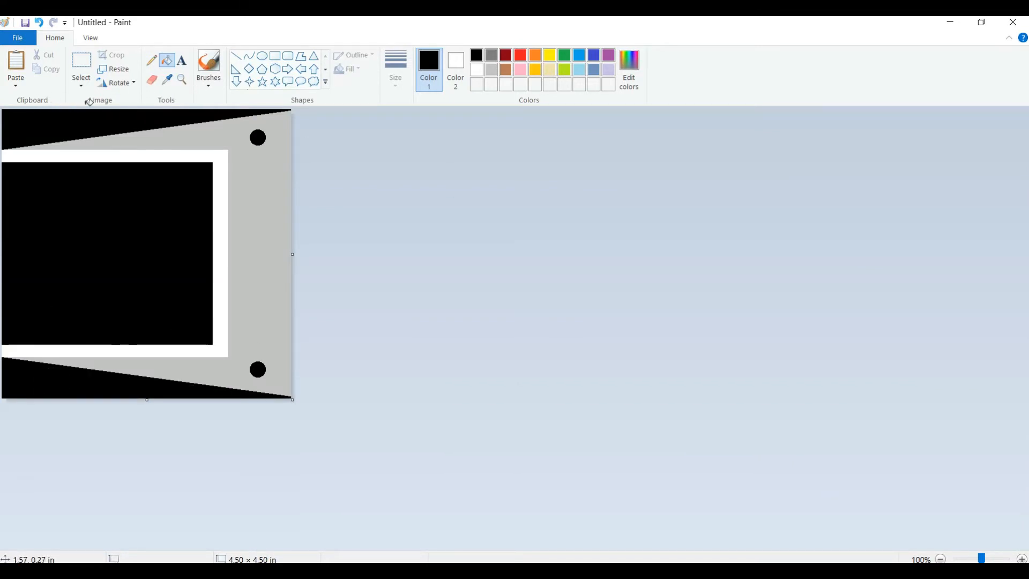
pyautogui.moveTo(47, 132)
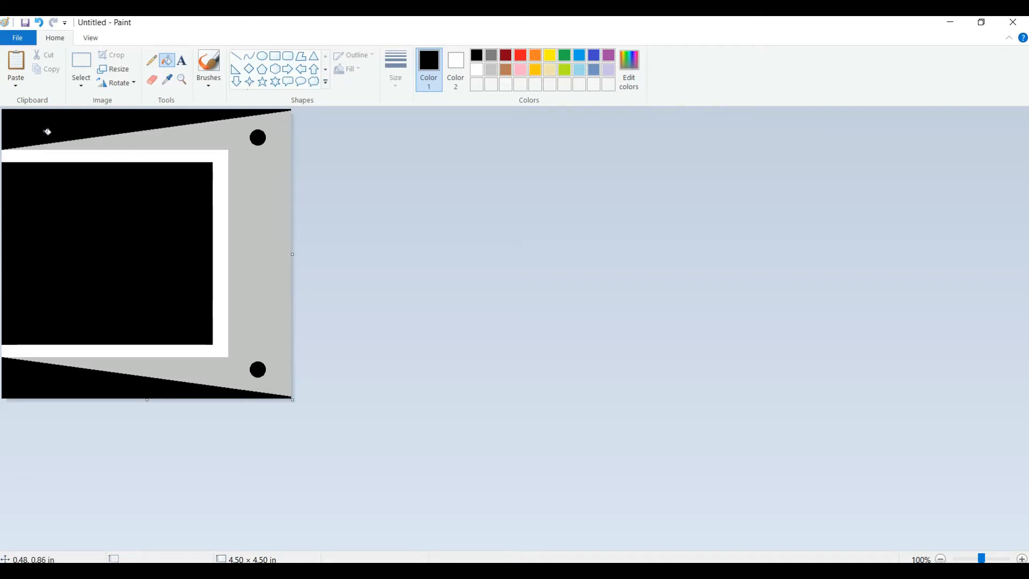
pyautogui.moveTo(176, 143)
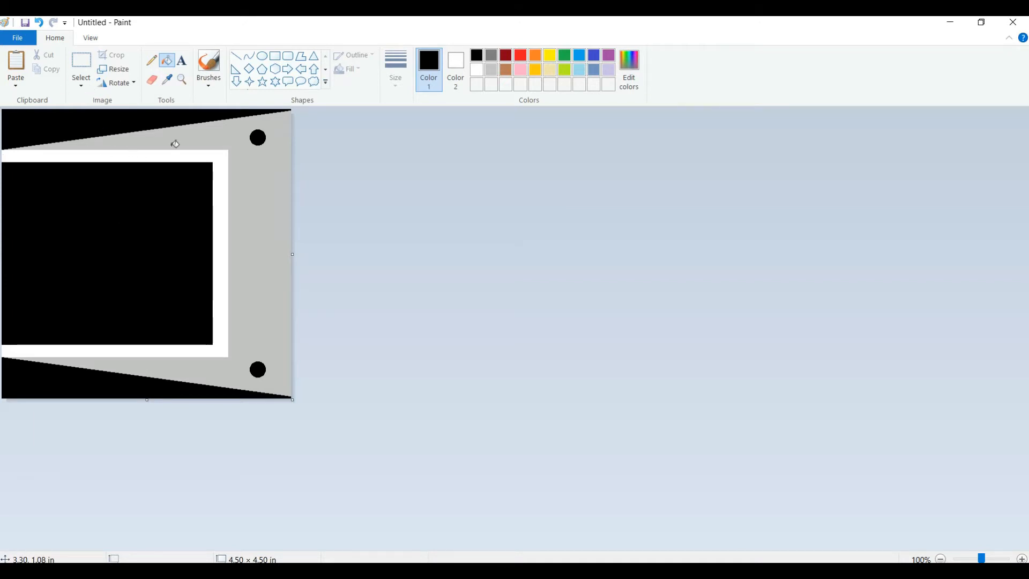
pyautogui.moveTo(202, 140)
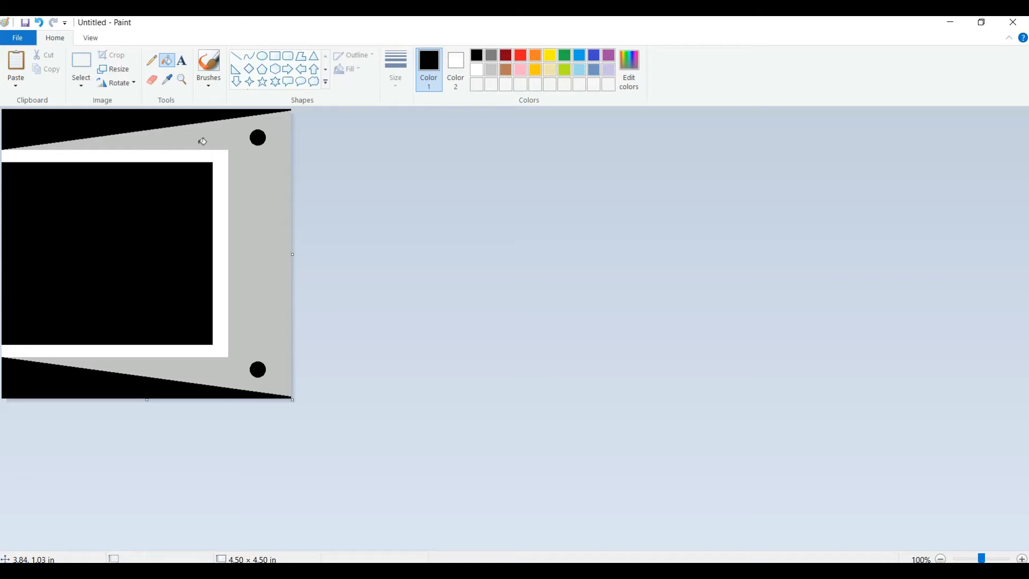
pyautogui.moveTo(181, 148)
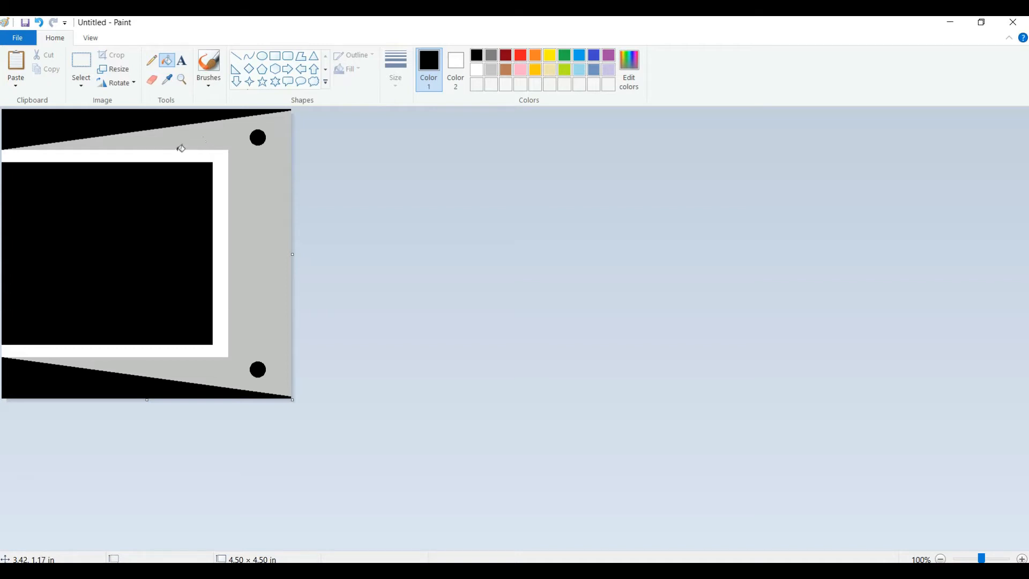
pyautogui.moveTo(69, 144)
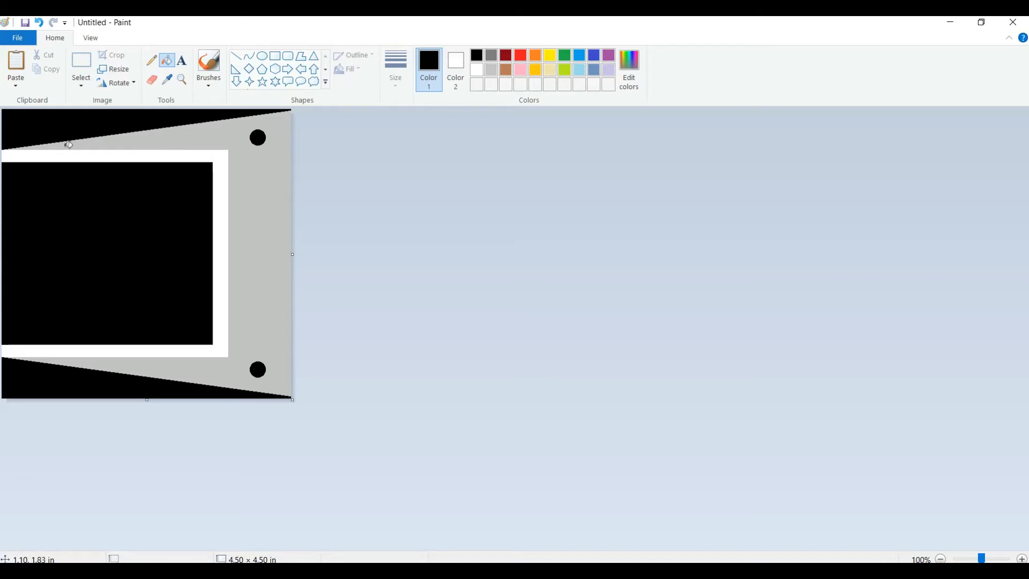
pyautogui.click(17, 38)
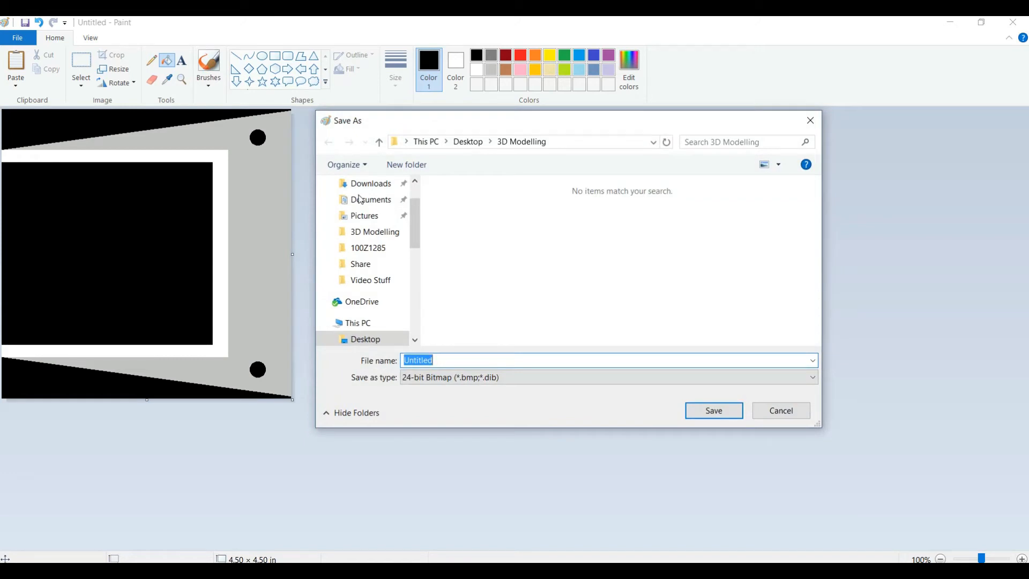
# Save the drawing as 'Printrbot Holding Bracket' 24-bit bitmap in 3D Modelling
pyautogui.write('Printrbot Holding')
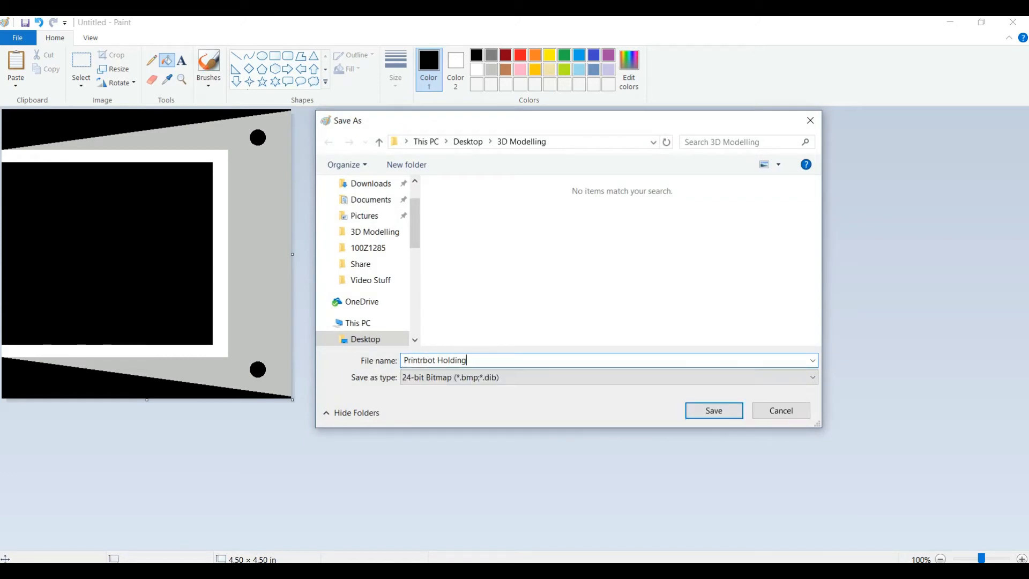
pyautogui.click(713, 409)
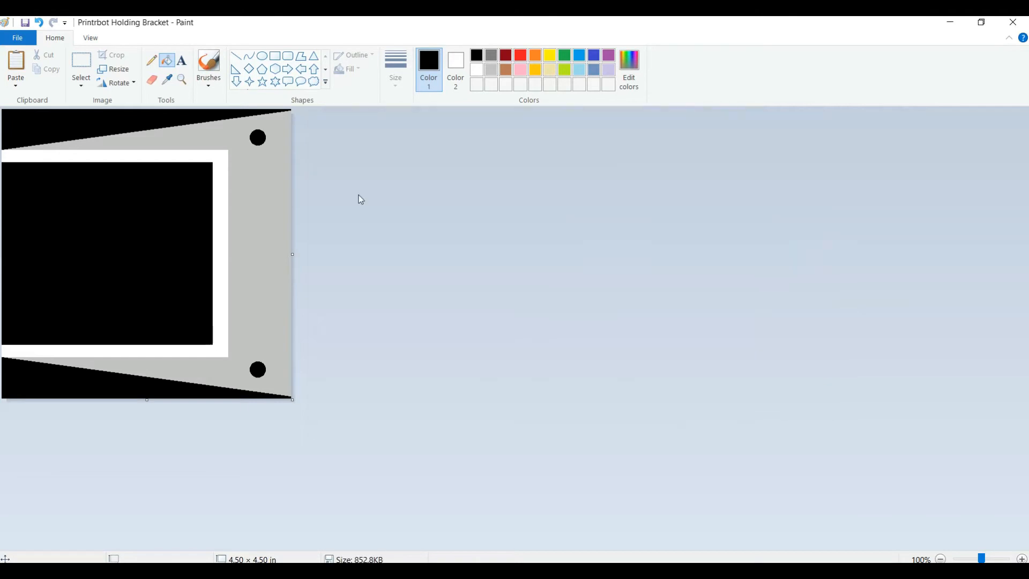
pyautogui.moveTo(541, 336)
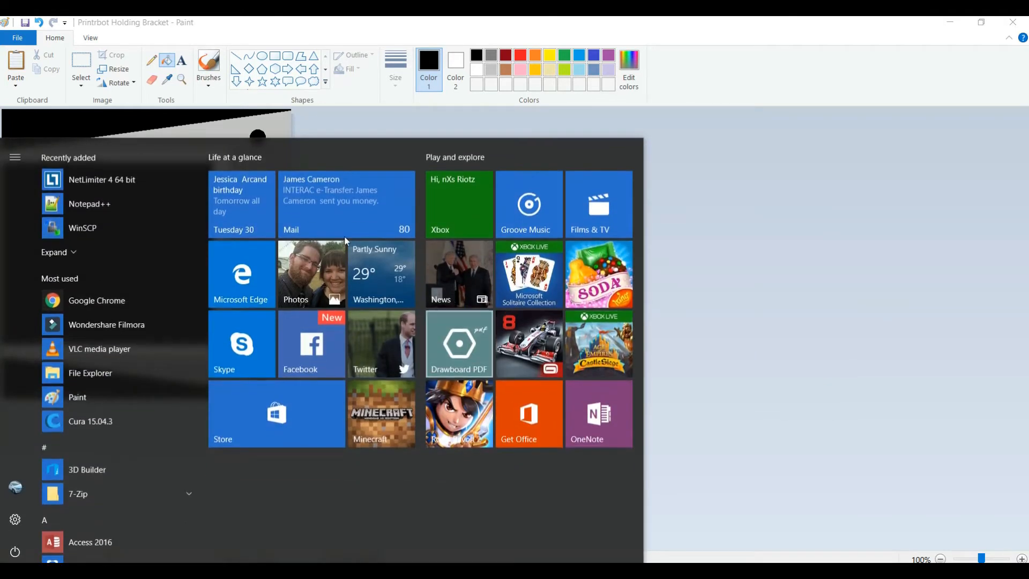
# Launch 3D Builder and choose Add > Load image to browse the bitmaps
pyautogui.click(86, 469)
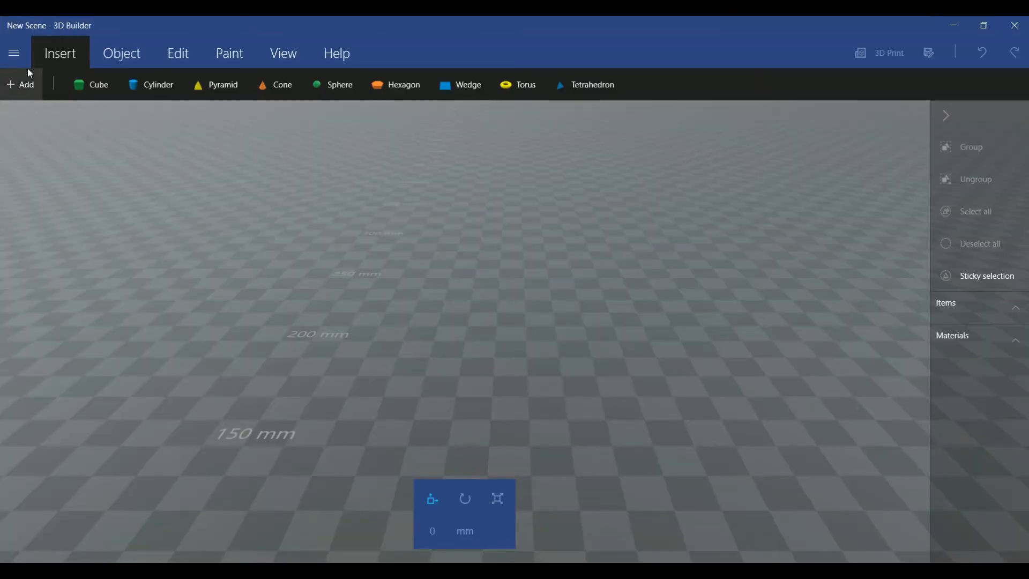
pyautogui.click(20, 85)
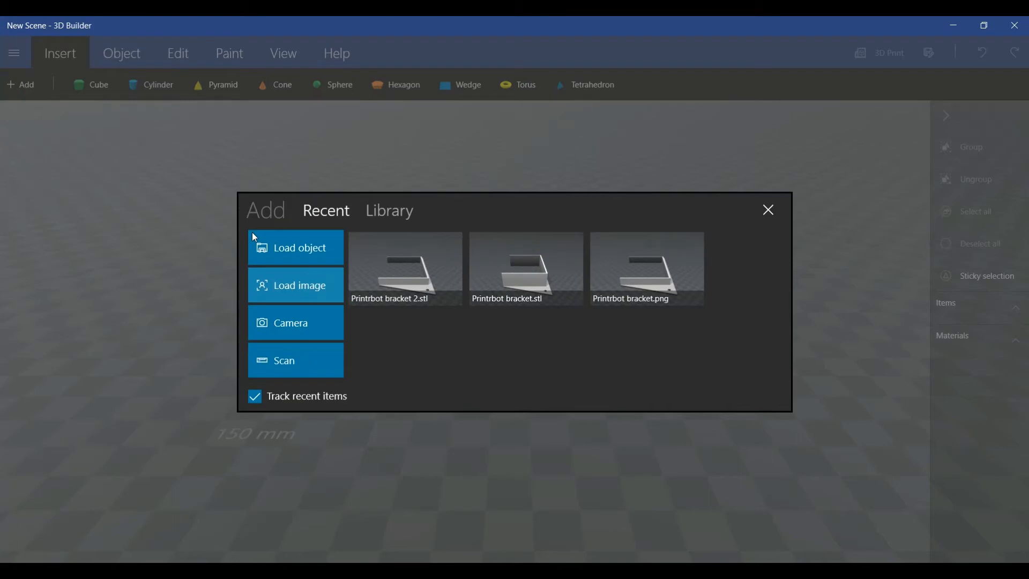
pyautogui.click(299, 285)
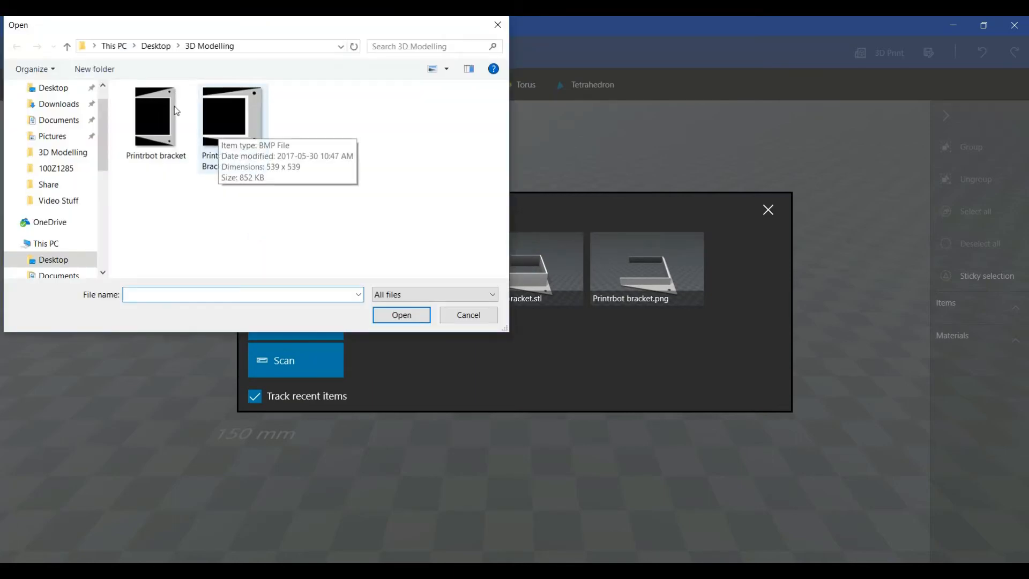
# Import the Printrbot Holding Bracket BMP using the Height map method
pyautogui.click(400, 315)
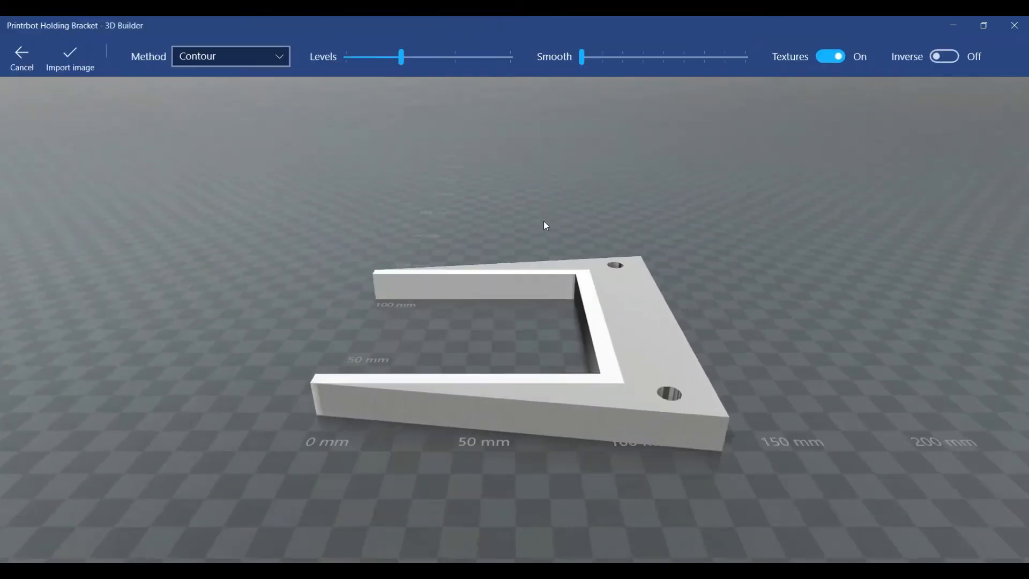
pyautogui.click(229, 55)
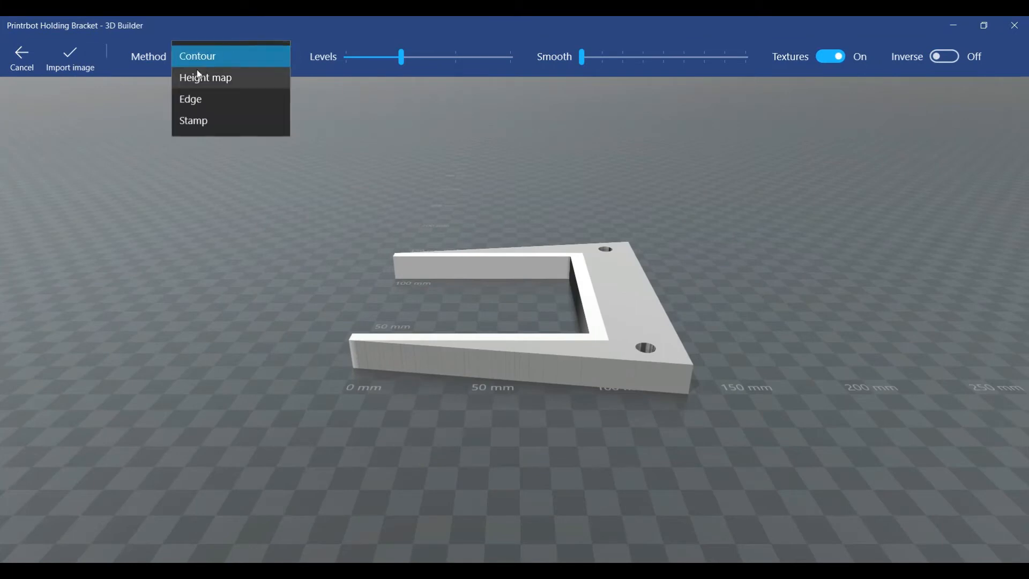
pyautogui.click(205, 77)
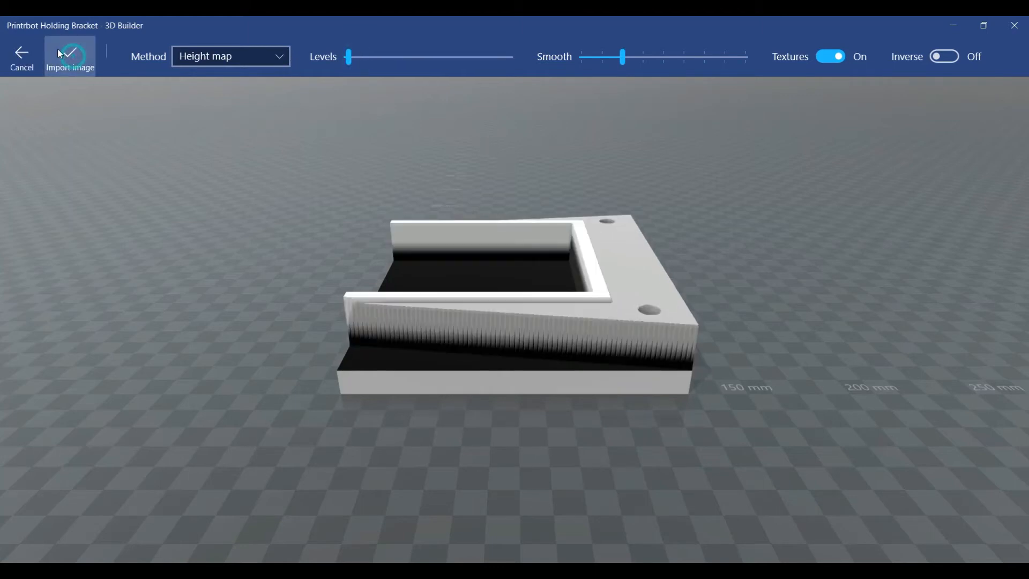
pyautogui.click(69, 55)
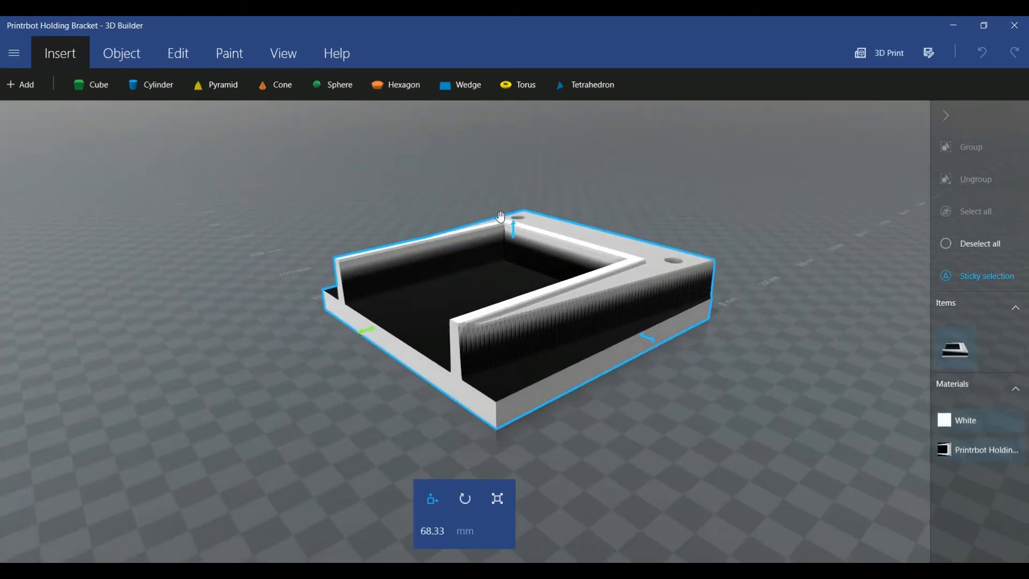
pyautogui.moveTo(146, 316)
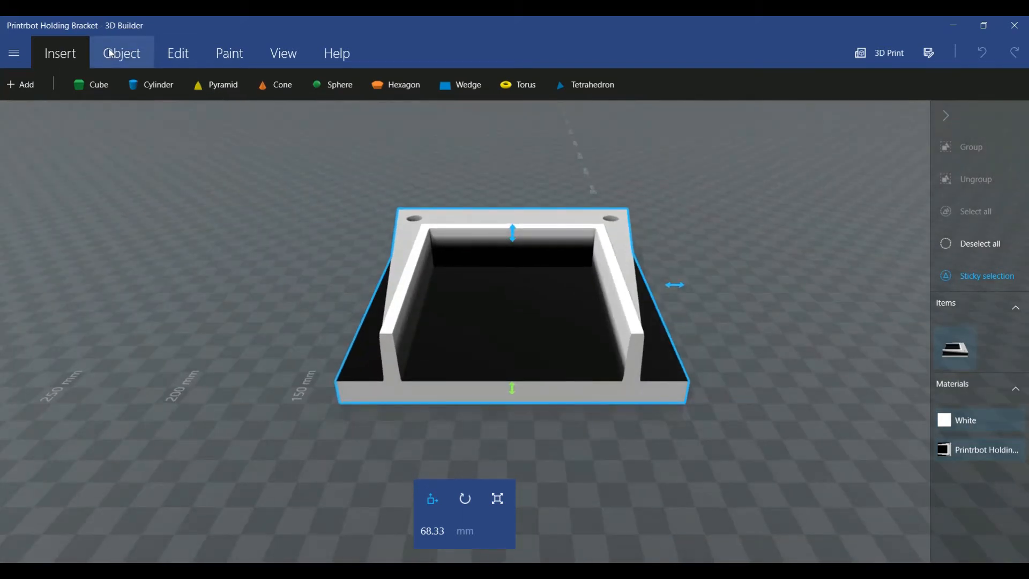
pyautogui.moveTo(4, 18)
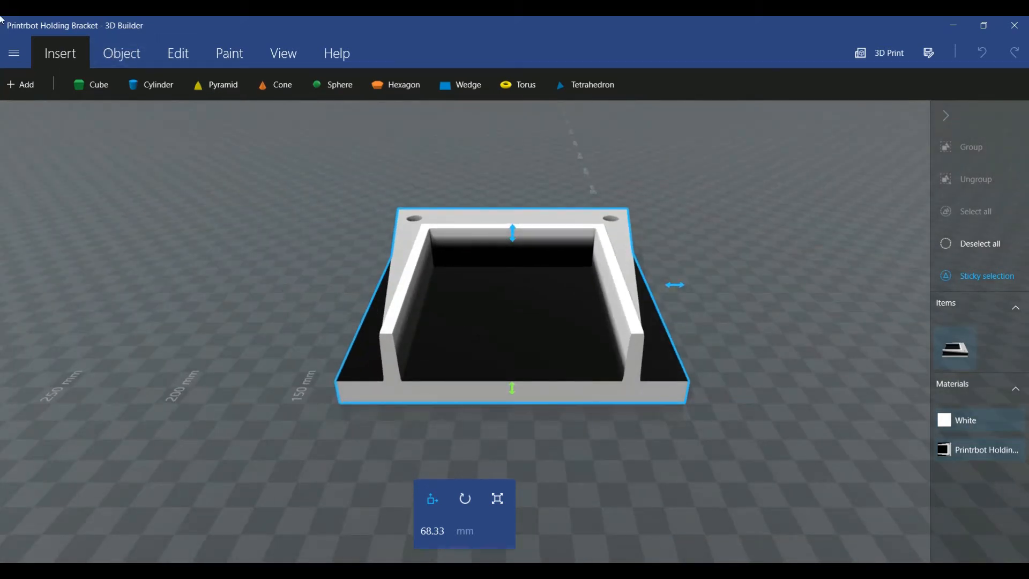
# Split off the dark base twice, leaving a 31.75 mm tall bracket
pyautogui.click(177, 53)
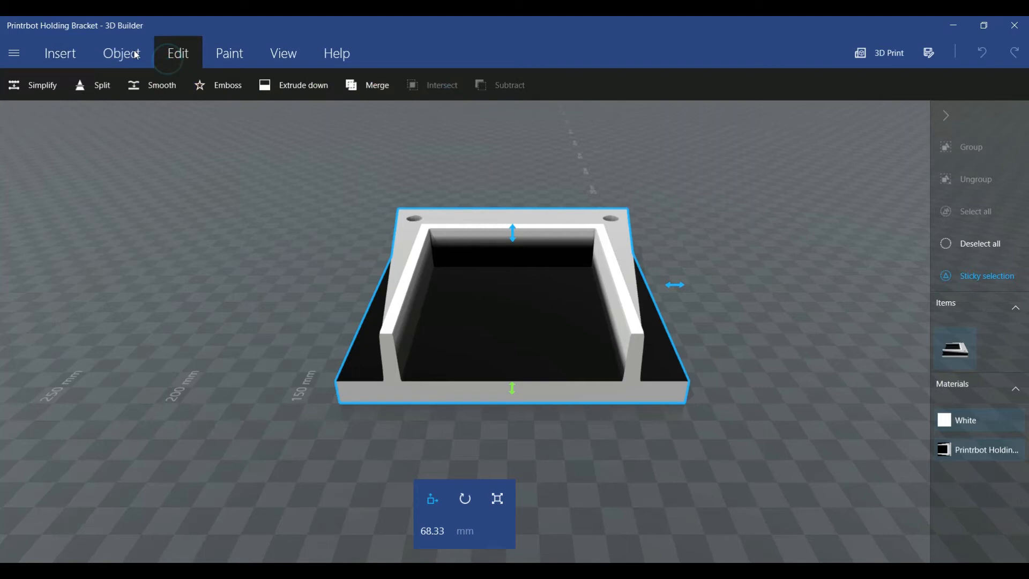
pyautogui.click(102, 84)
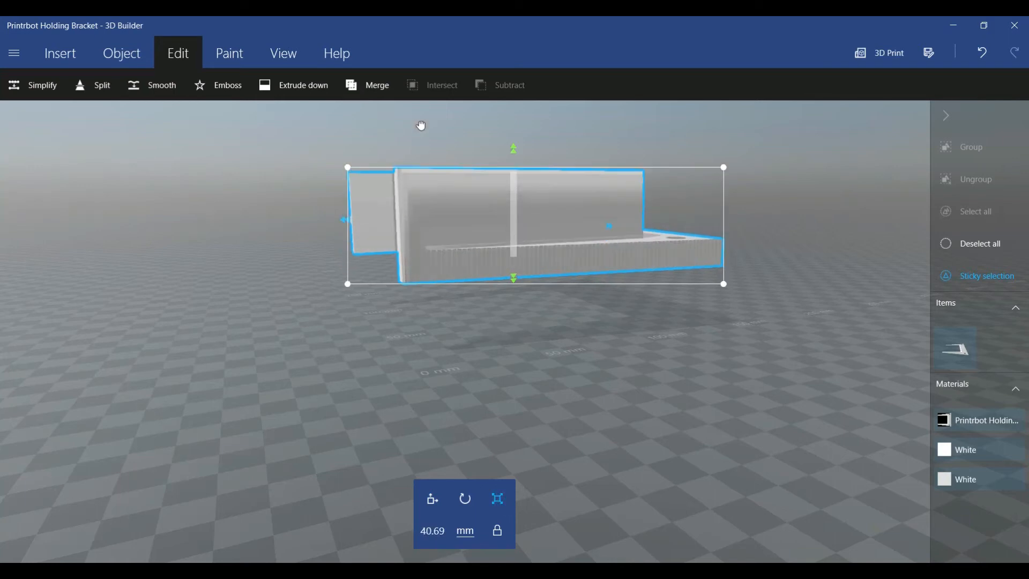
pyautogui.click(101, 85)
pyautogui.write('31.75')
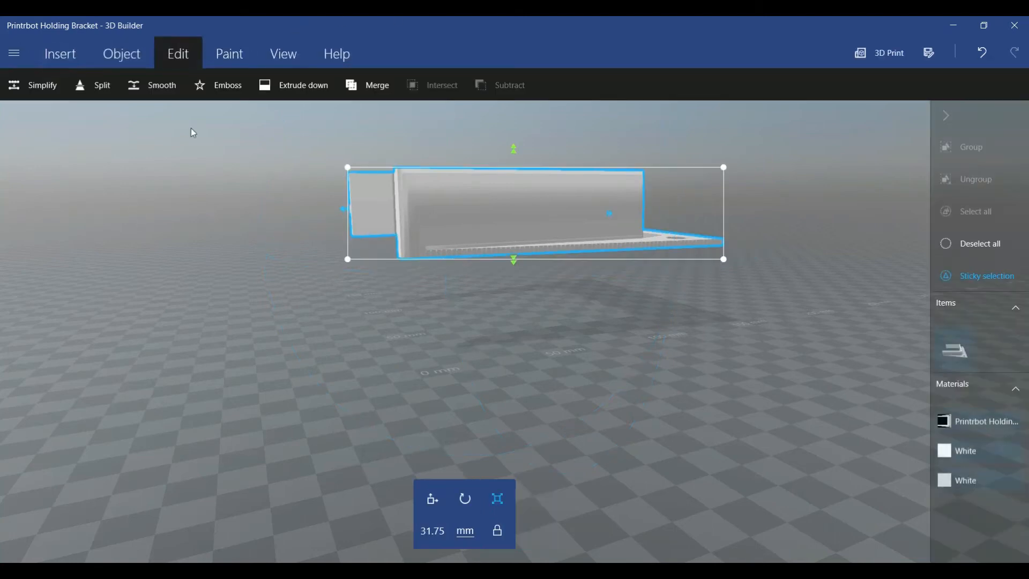
pyautogui.click(120, 53)
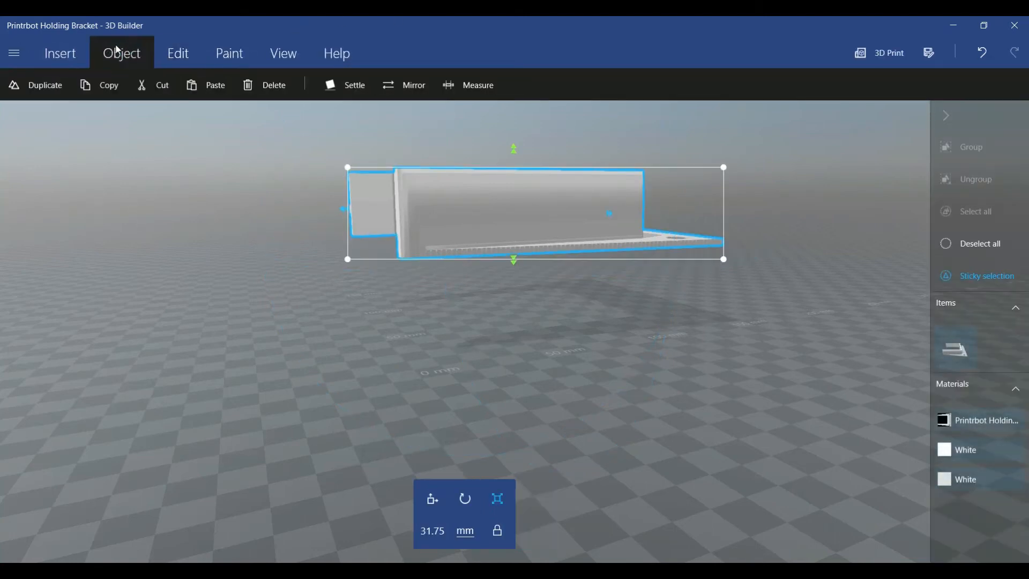
# Export the bracket from 3D Builder as 'Printrbot Holding Bracket' STL, accepting the format warning
pyautogui.click(14, 53)
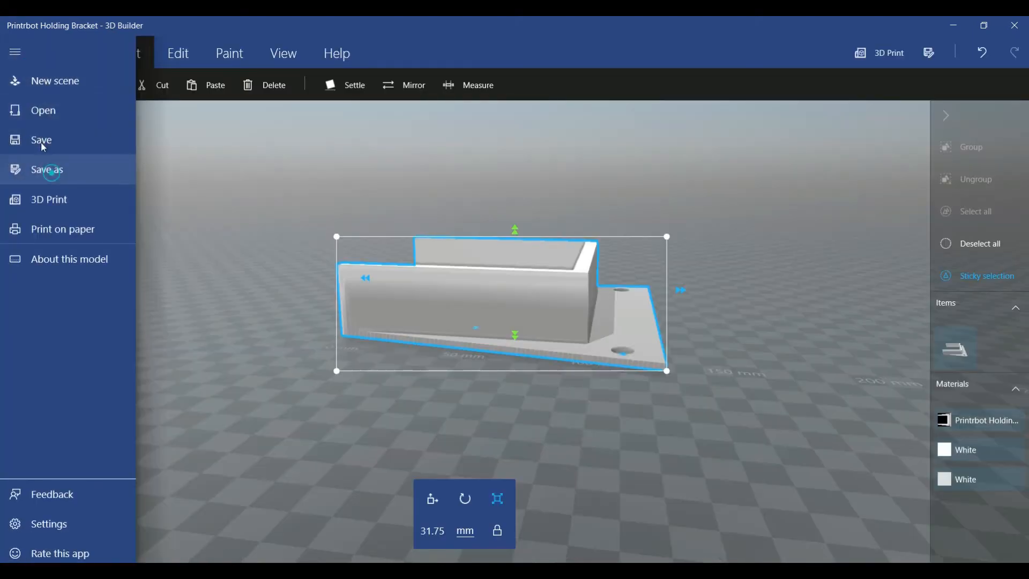
pyautogui.click(47, 169)
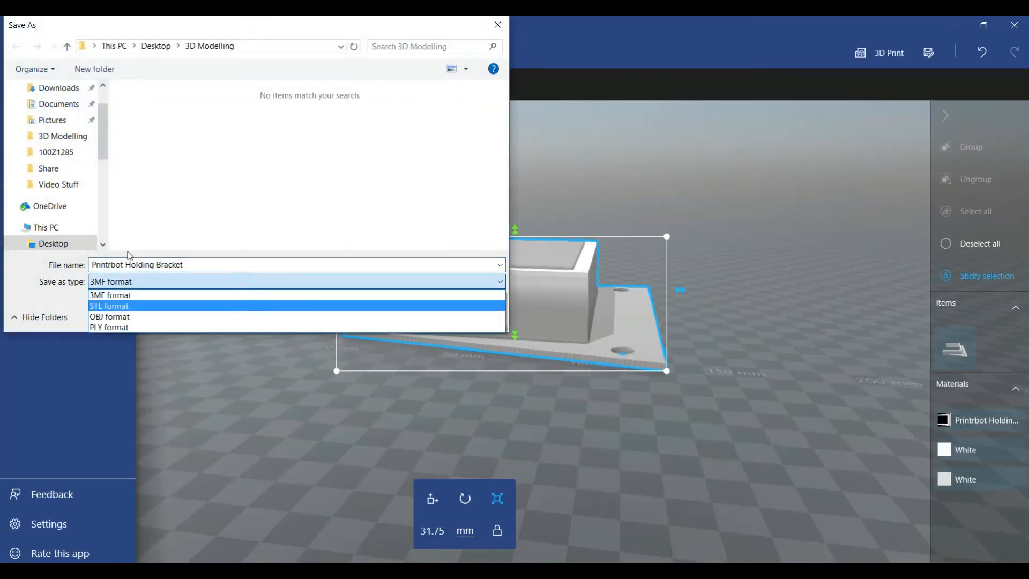
pyautogui.moveTo(109, 316)
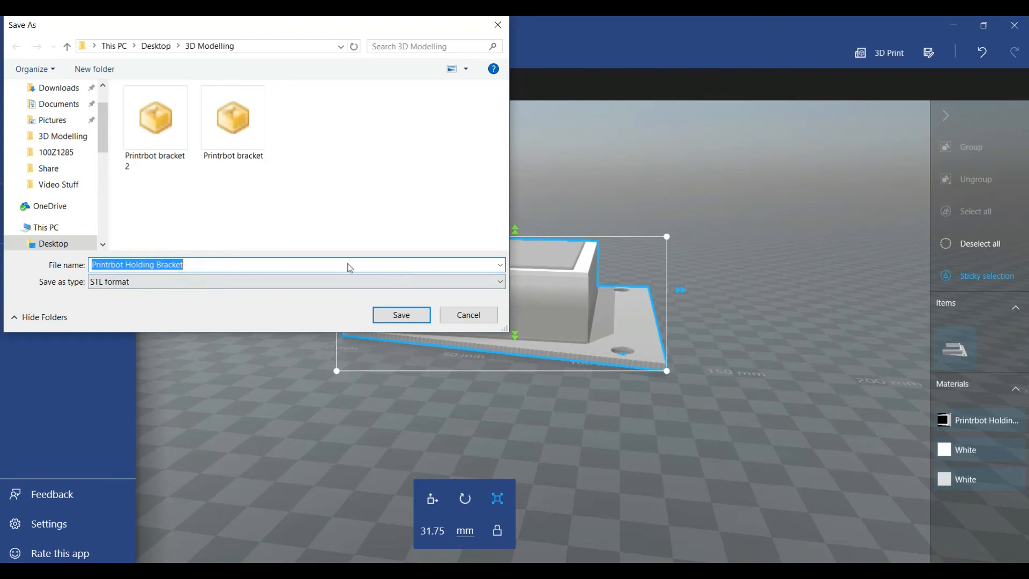
pyautogui.click(400, 314)
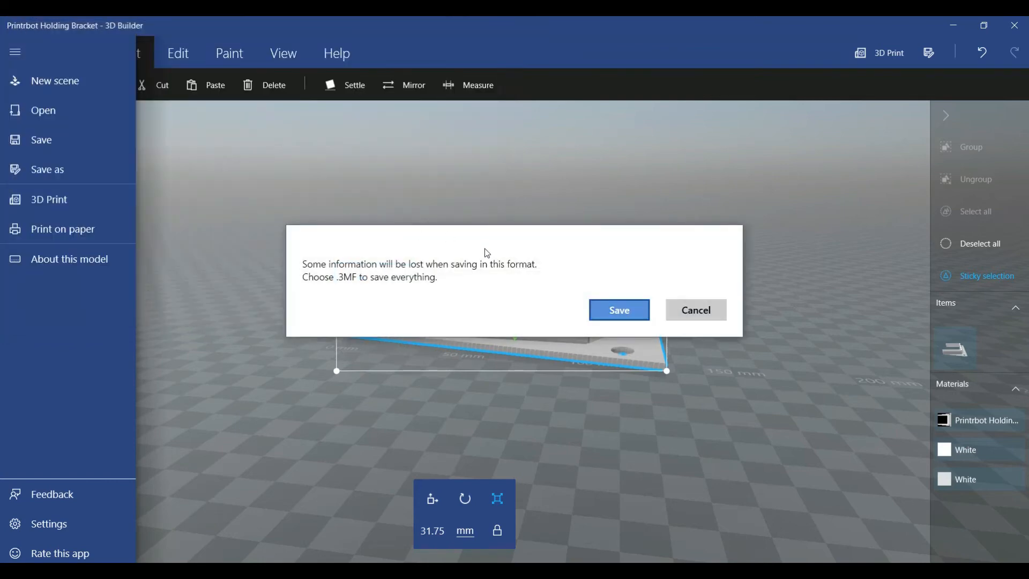
pyautogui.click(617, 309)
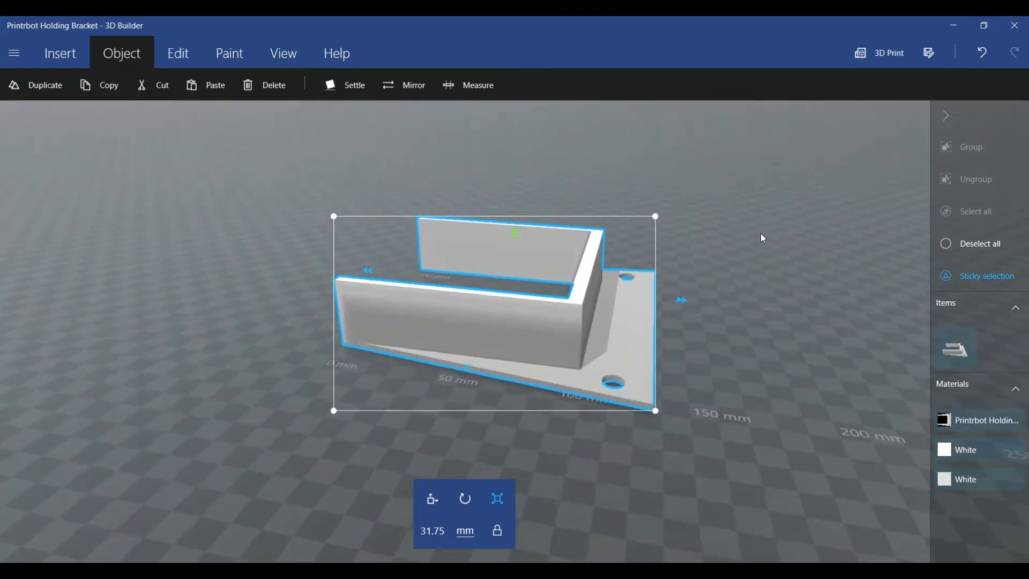
pyautogui.click(15, 52)
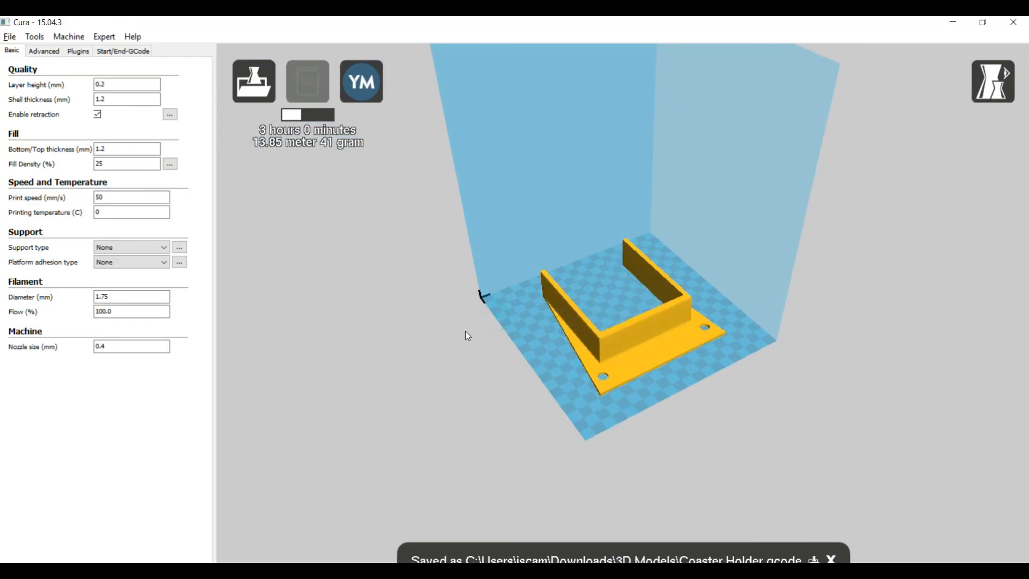
# Load the bracket STL in Cura for a 4-hour, 19.18 m, 57 g estimate
pyautogui.click(307, 81)
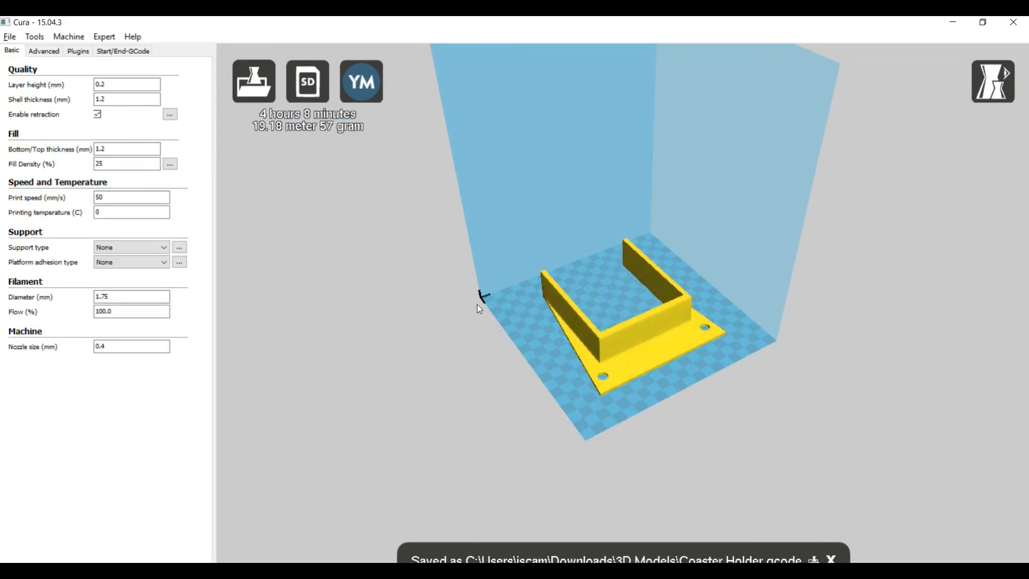